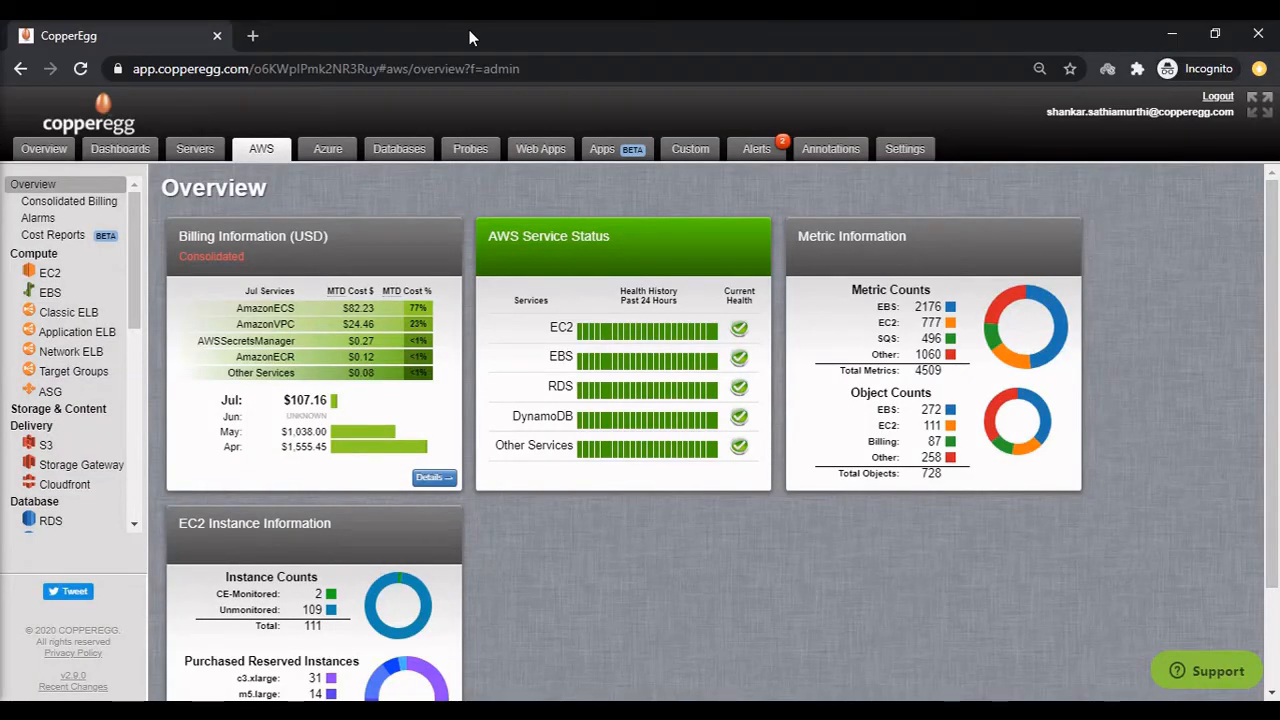
mouse_move(168, 212)
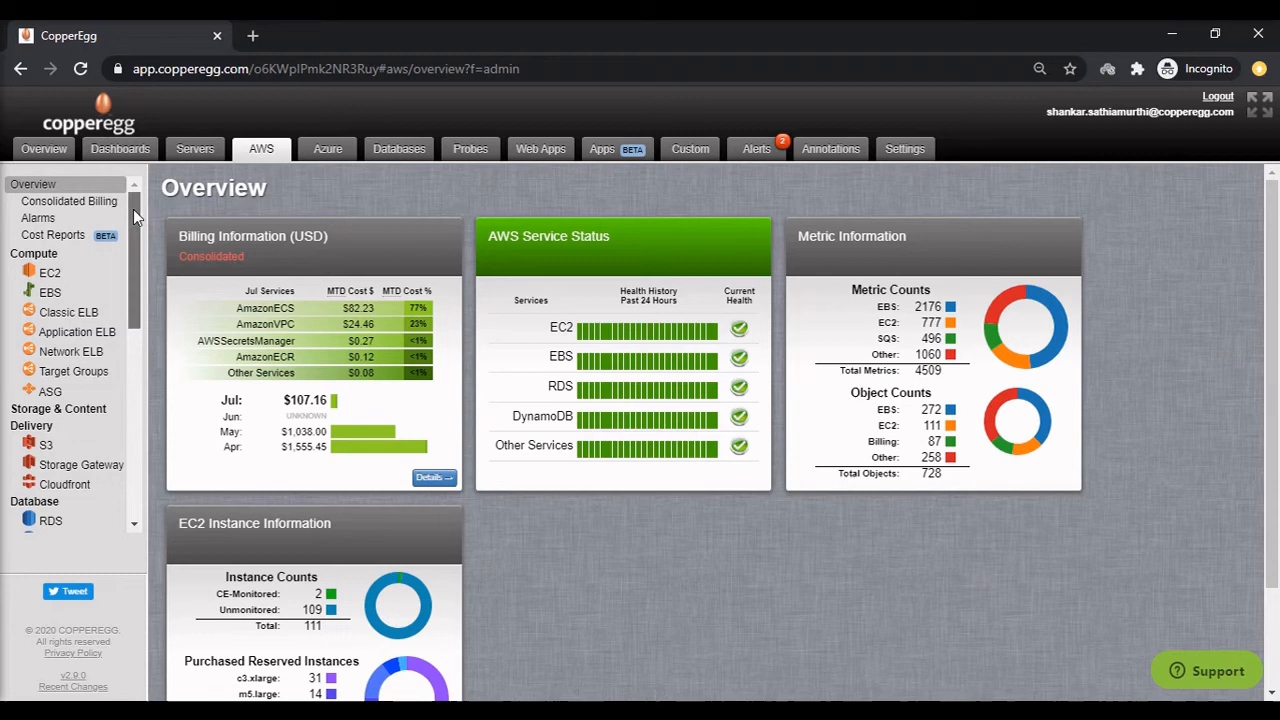
- Show the EC2 Dashboard from the Compute services, filtered to admin with the admin-www instance's graphs
scroll("down", 3)
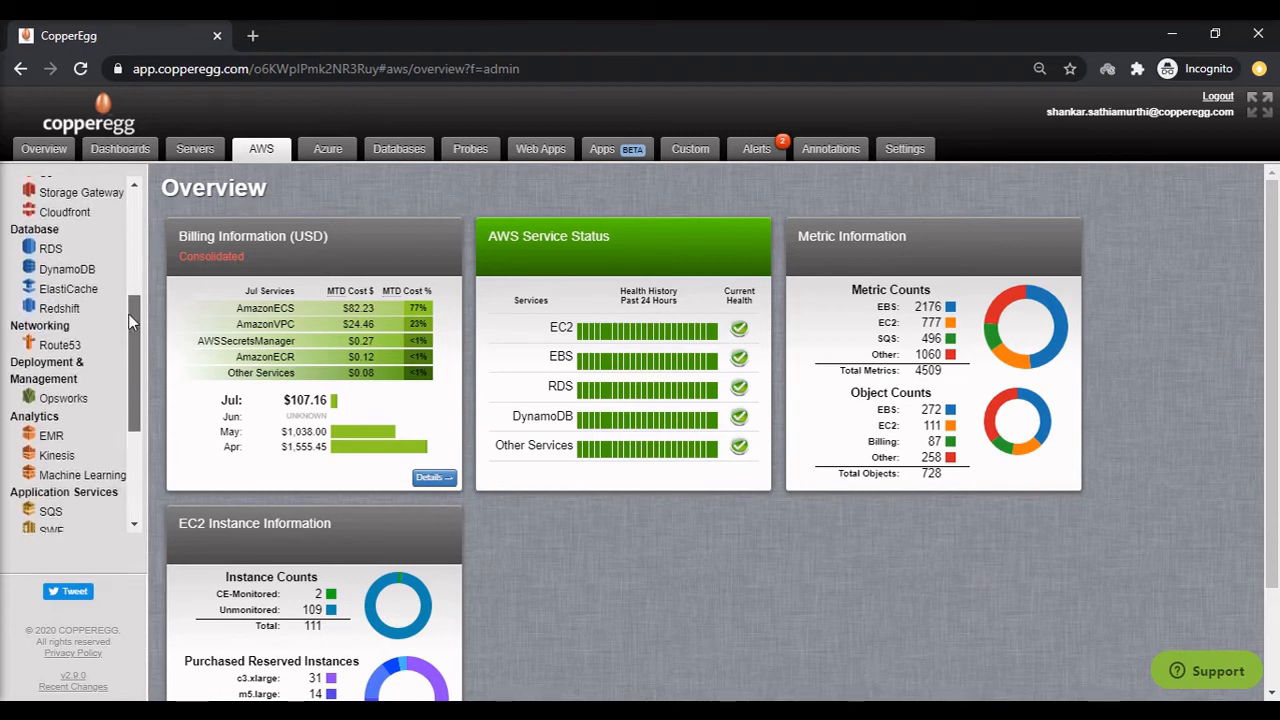
scroll("down", 3)
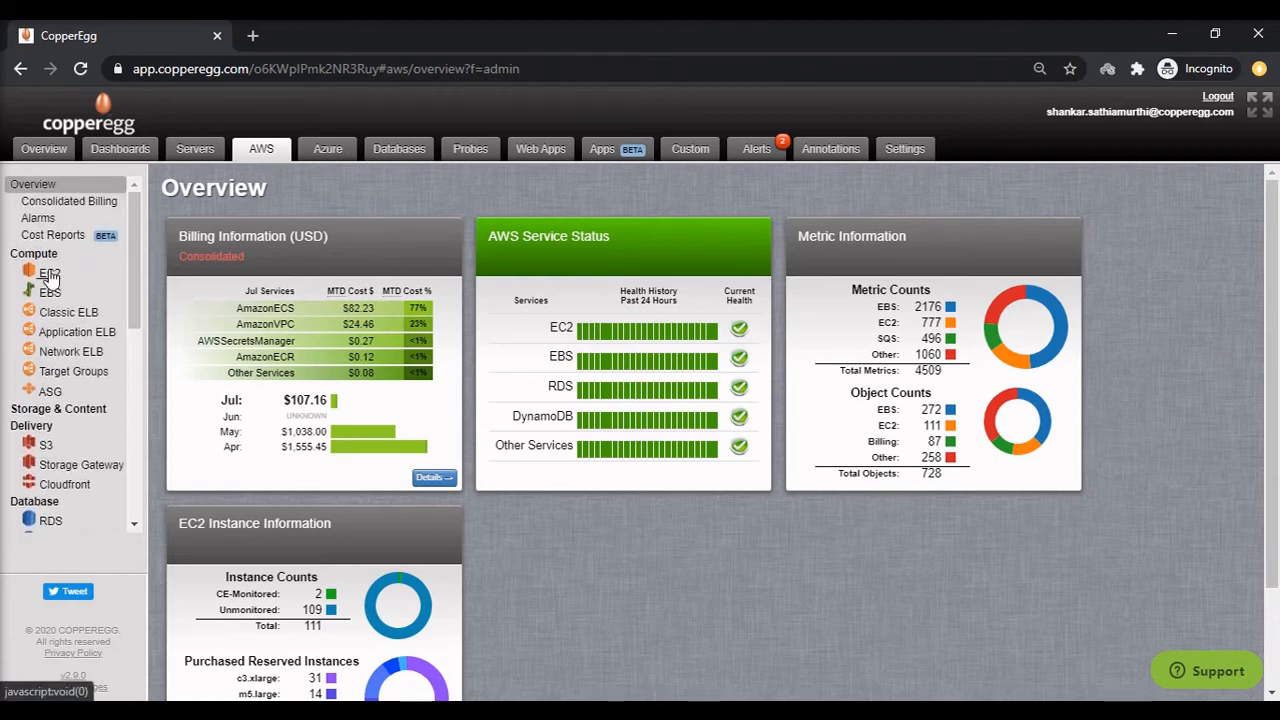
left_click(48, 272)
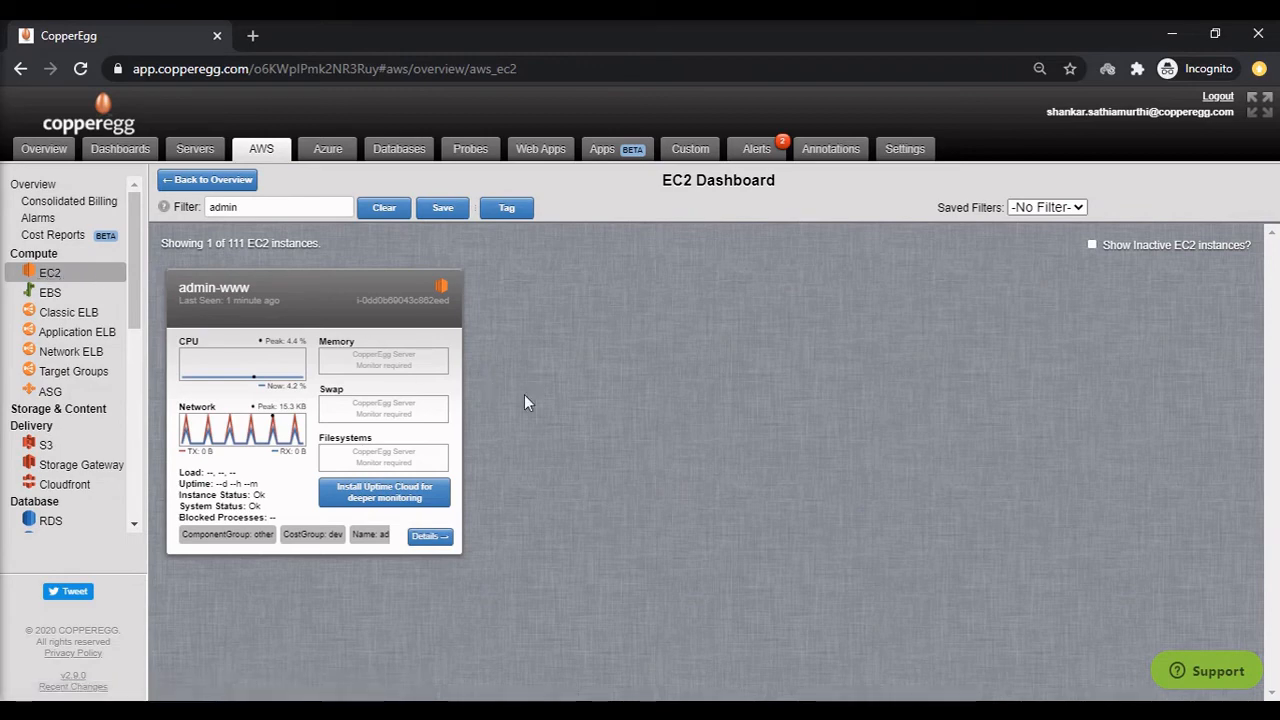
mouse_move(584, 420)
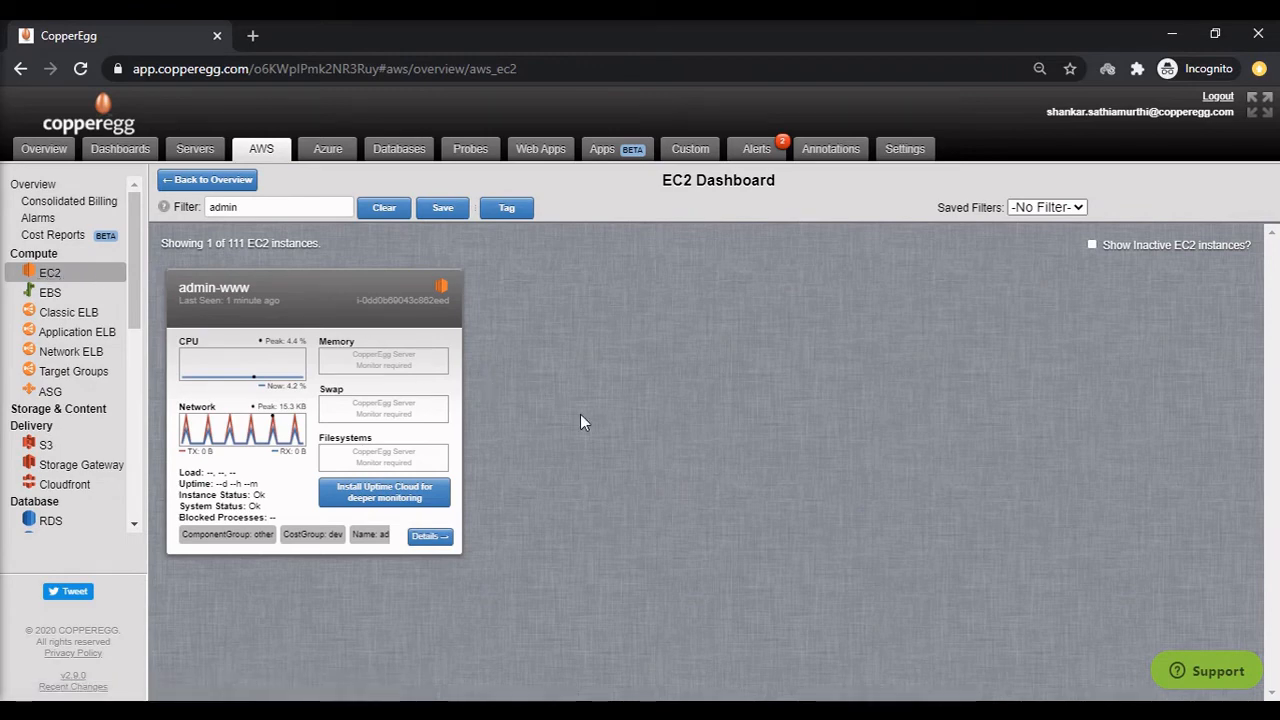